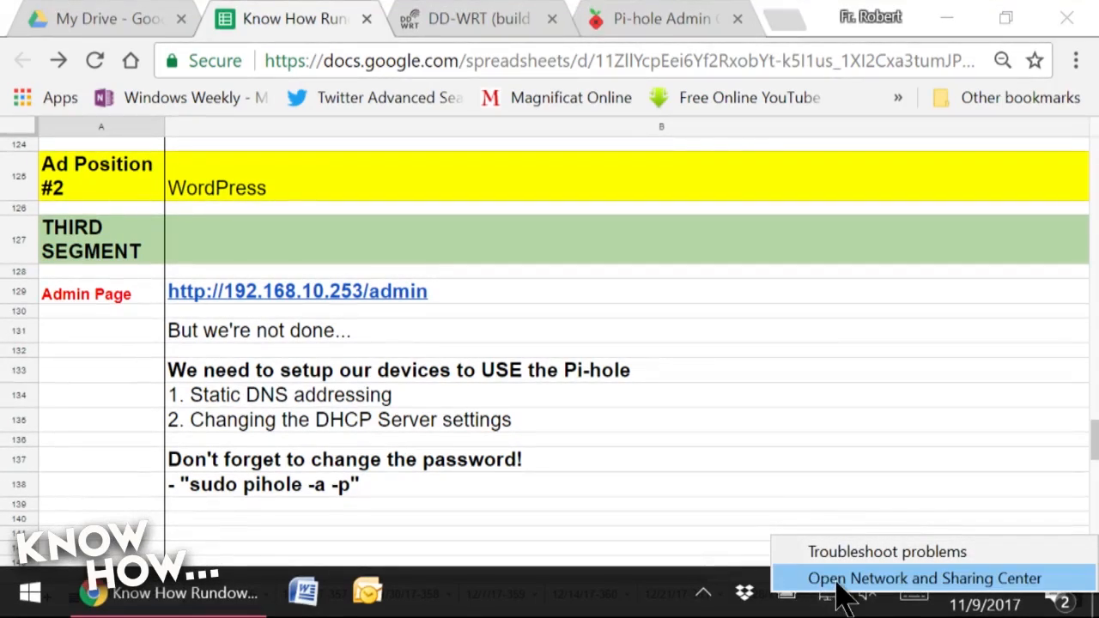
# Reach the Ethernet 2 adapter's properties and select its Internet Protocol Version 4 item.
pyautogui.click(924, 577)
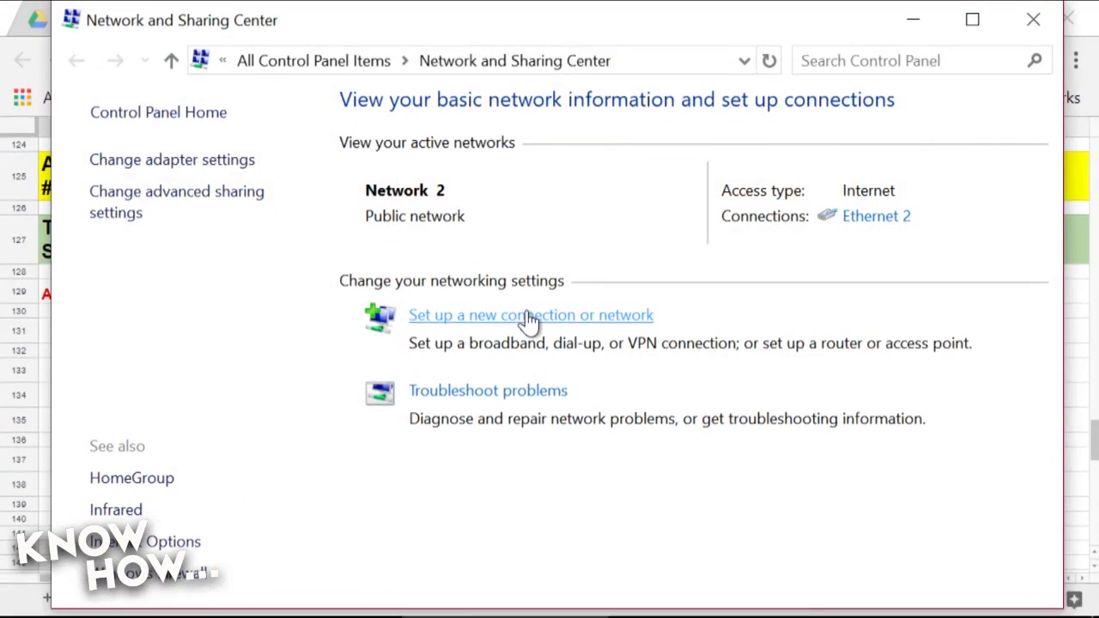
pyautogui.click(876, 216)
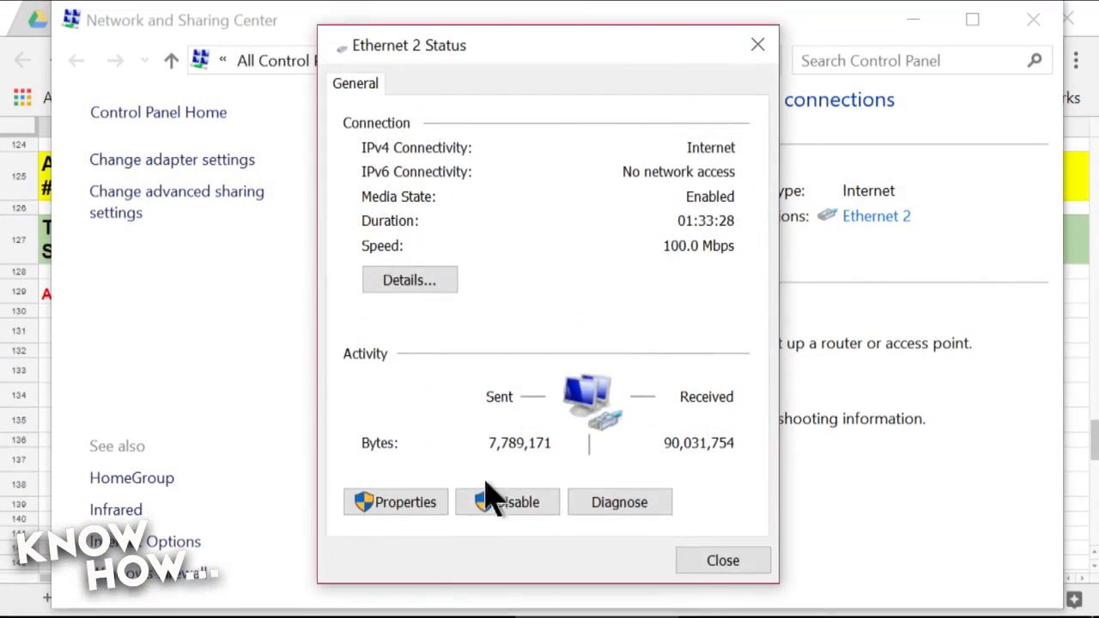
pyautogui.click(395, 501)
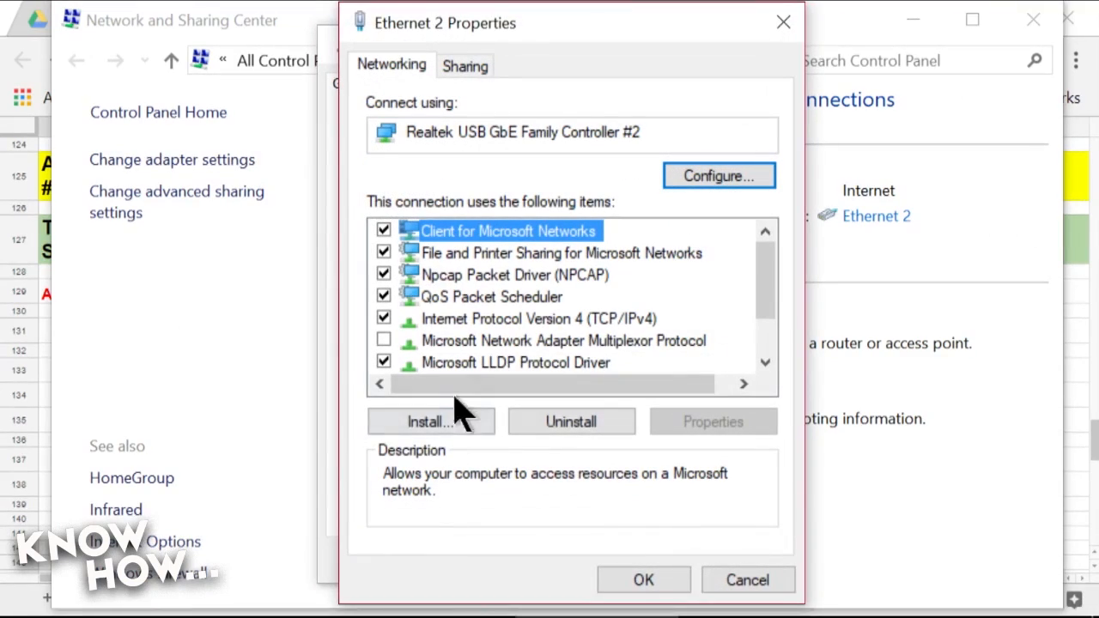
pyautogui.click(522, 318)
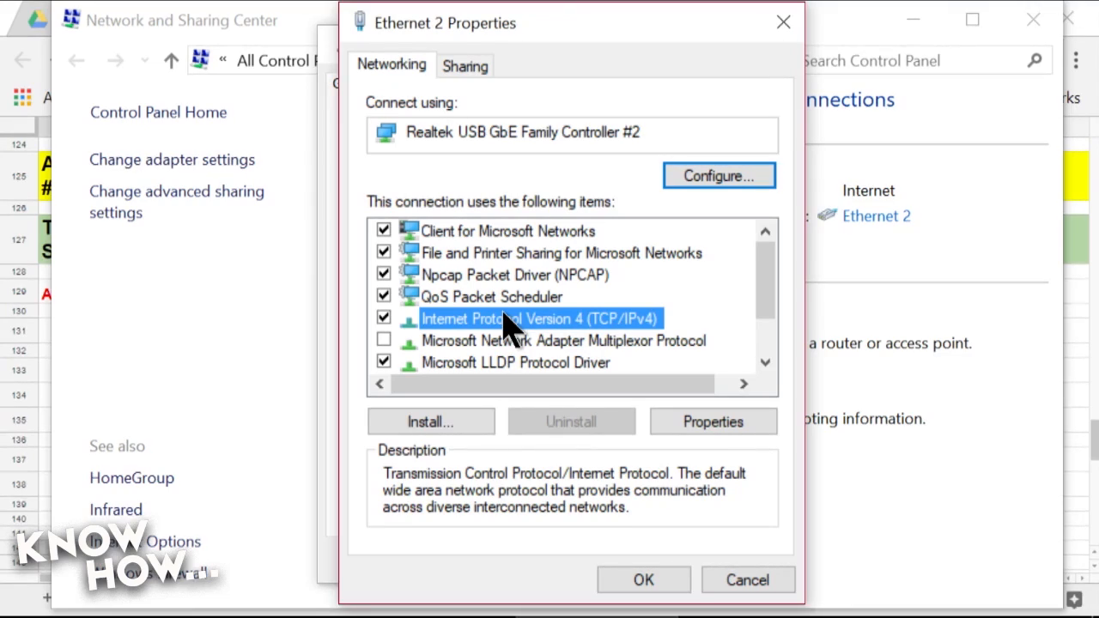
# Set IPv4 DNS manually to preferred 192.168.10.253 and alternate 8.8.8.8.
pyautogui.click(713, 421)
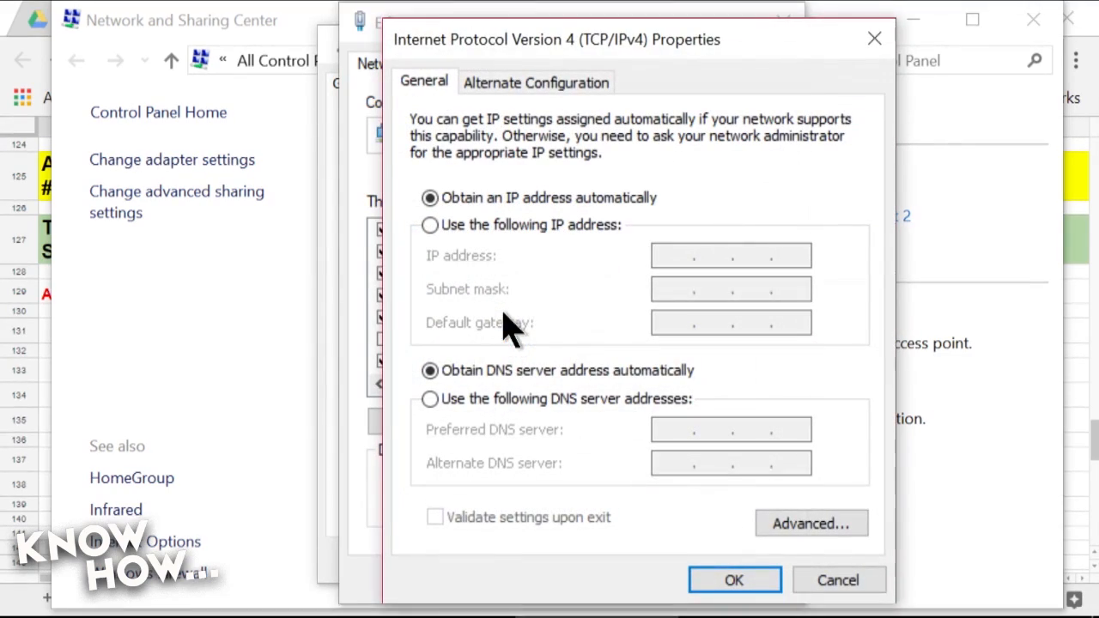
pyautogui.moveTo(487, 283)
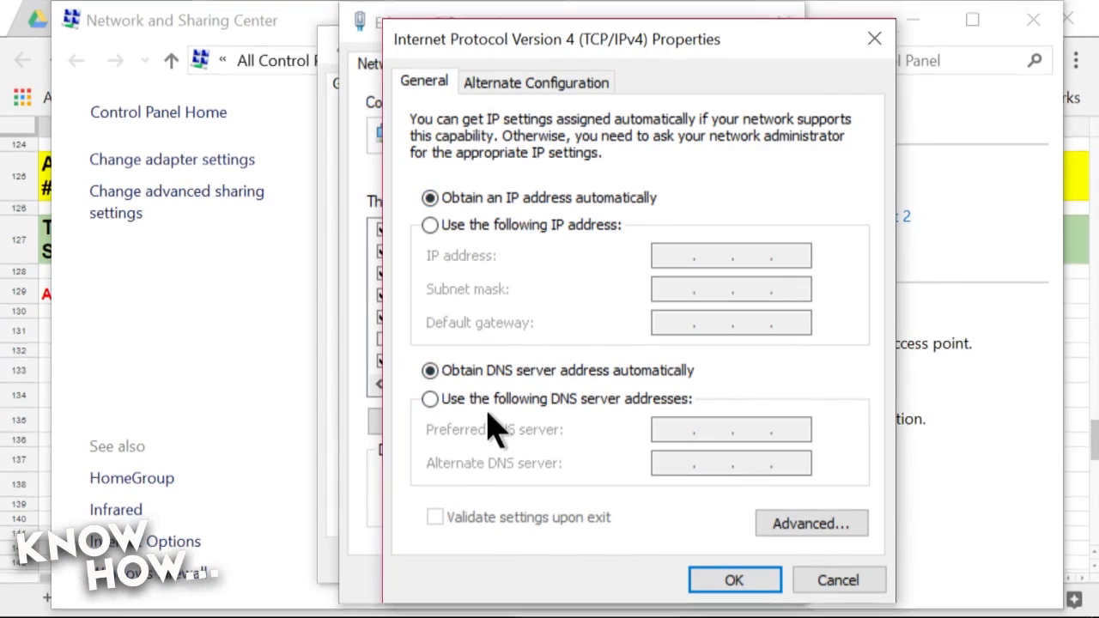
pyautogui.click(429, 398)
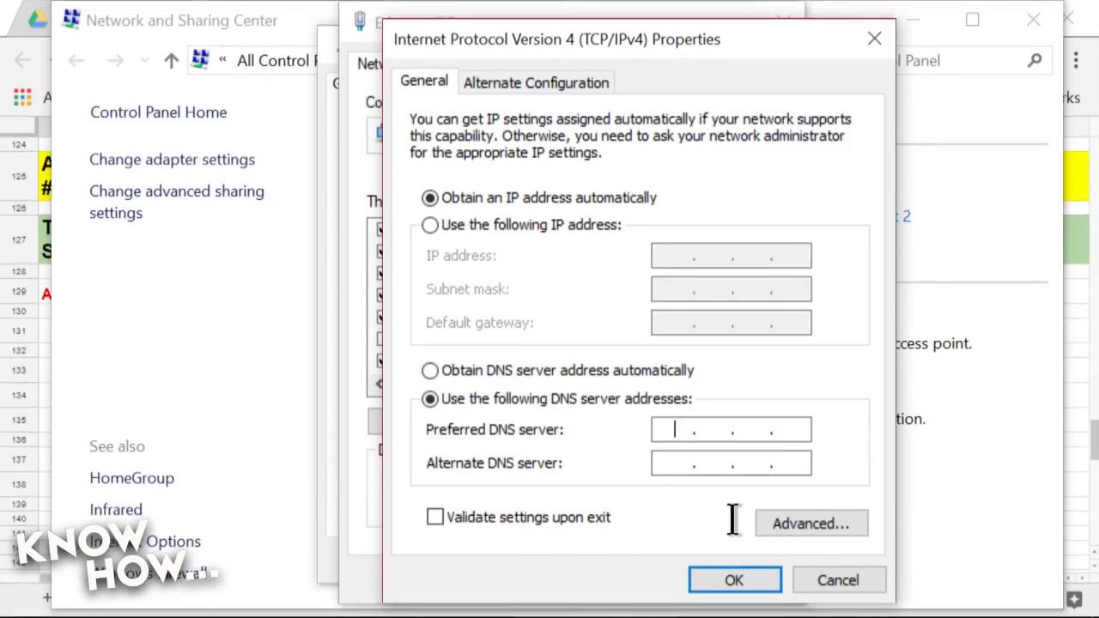
pyautogui.write('192.168.10.253')
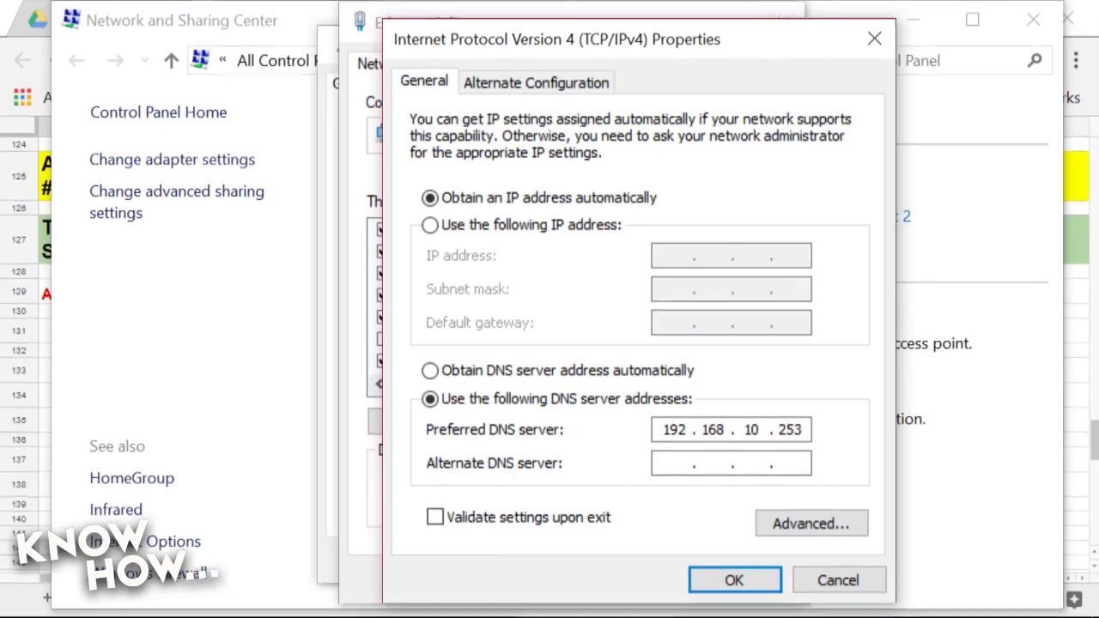
pyautogui.click(687, 464)
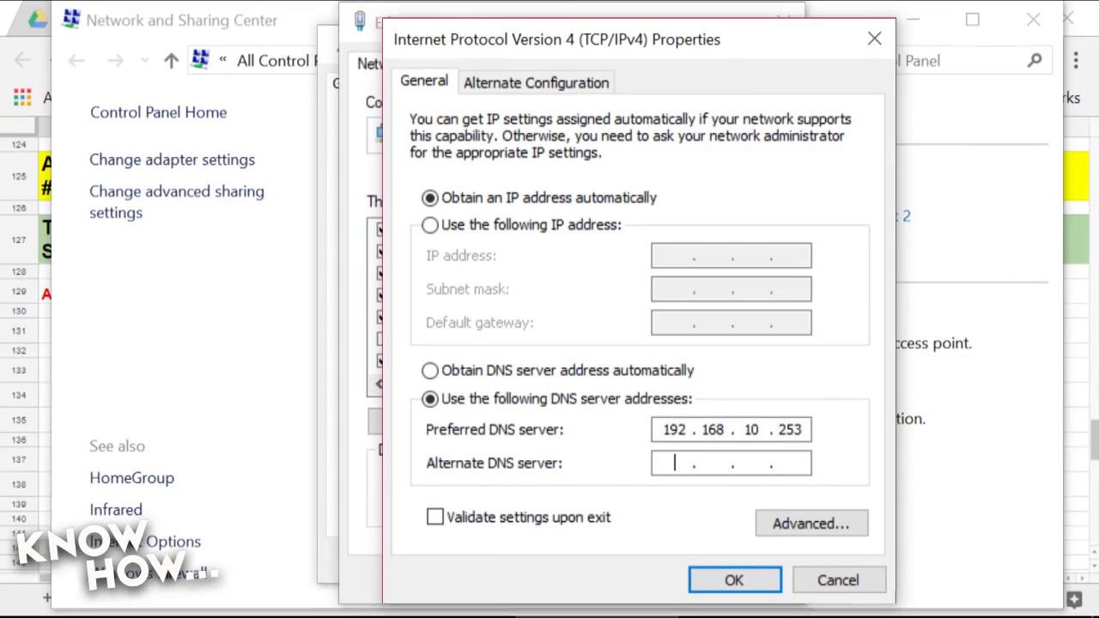
pyautogui.write('8.8.8.8')
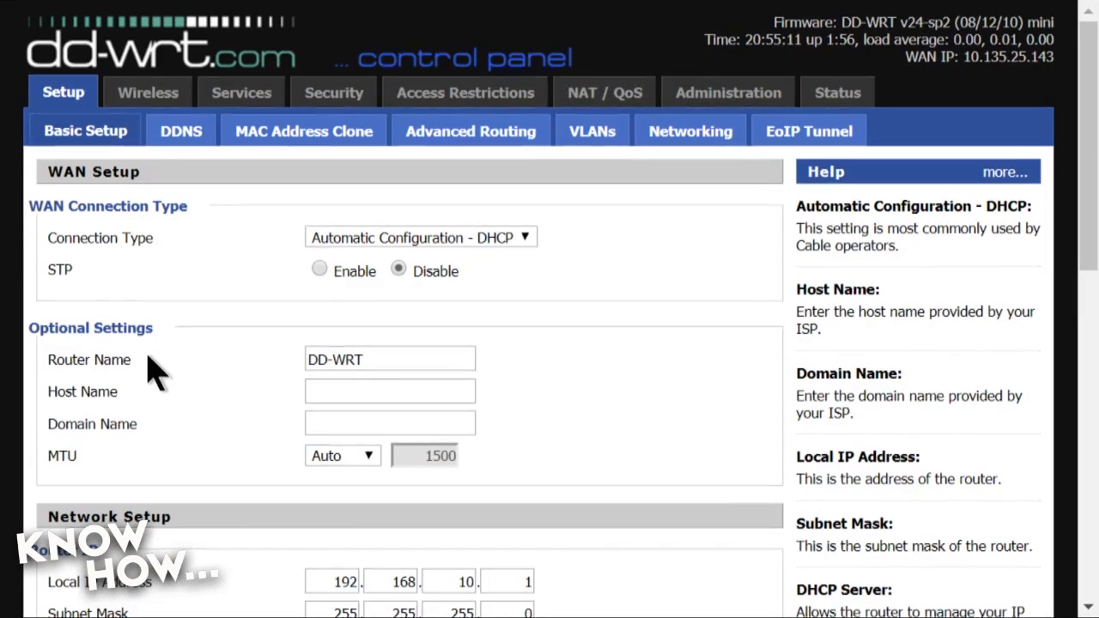
pyautogui.scroll(-3)
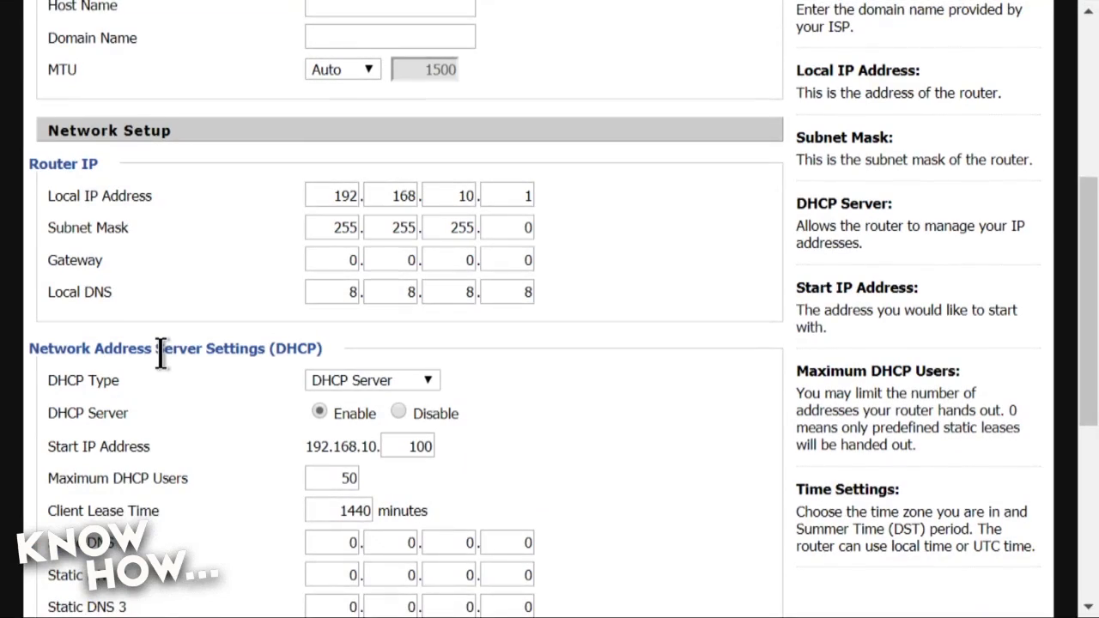
pyautogui.scroll(-3)
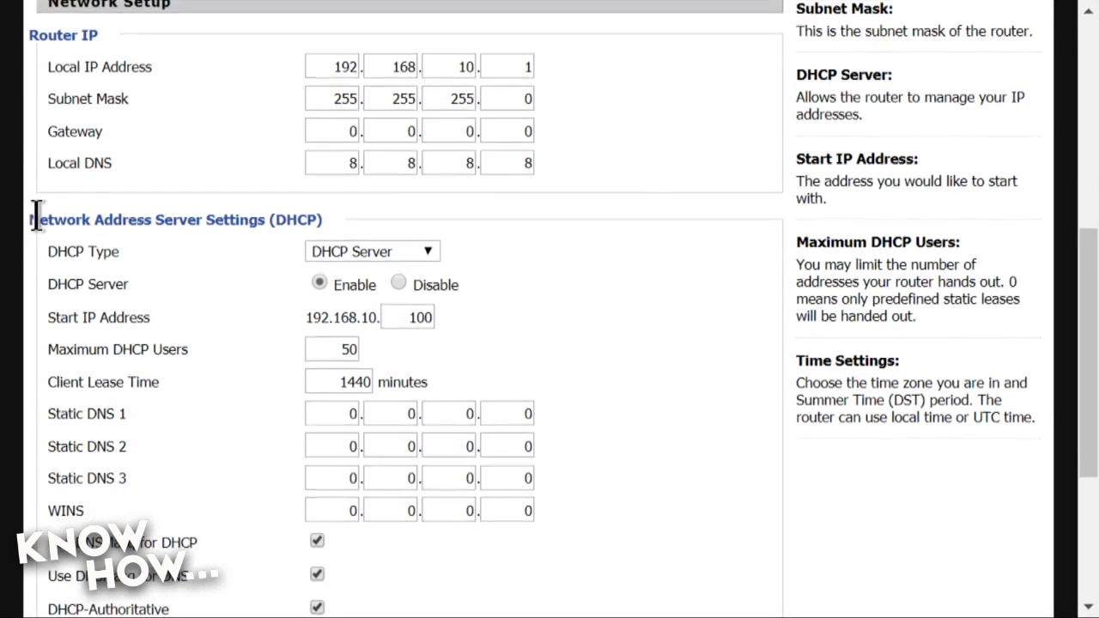
pyautogui.scroll(-3)
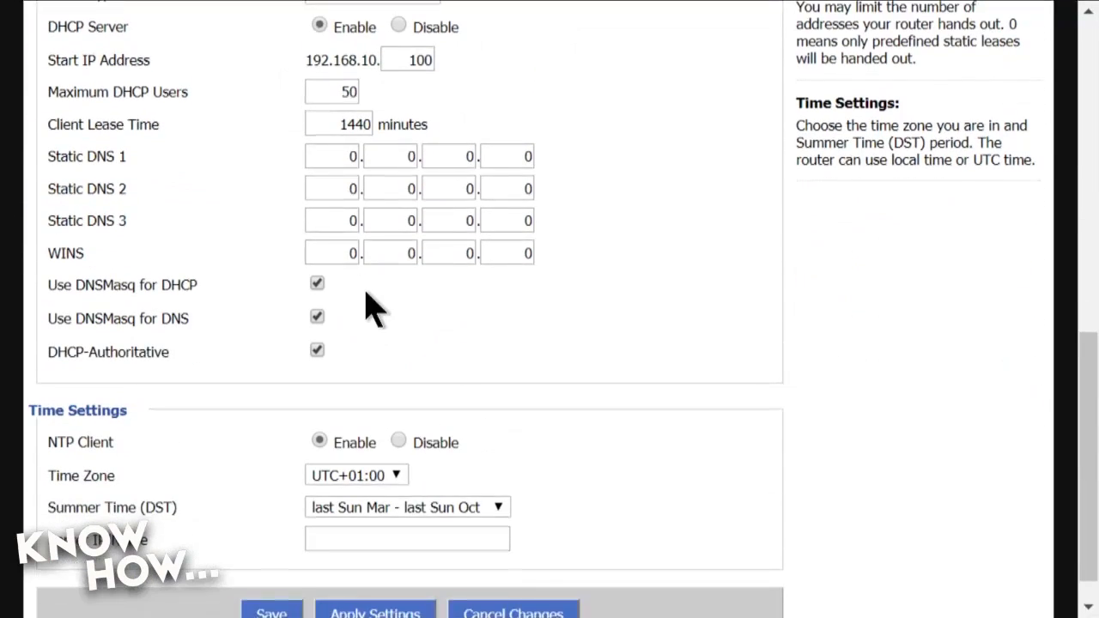
pyautogui.scroll(3)
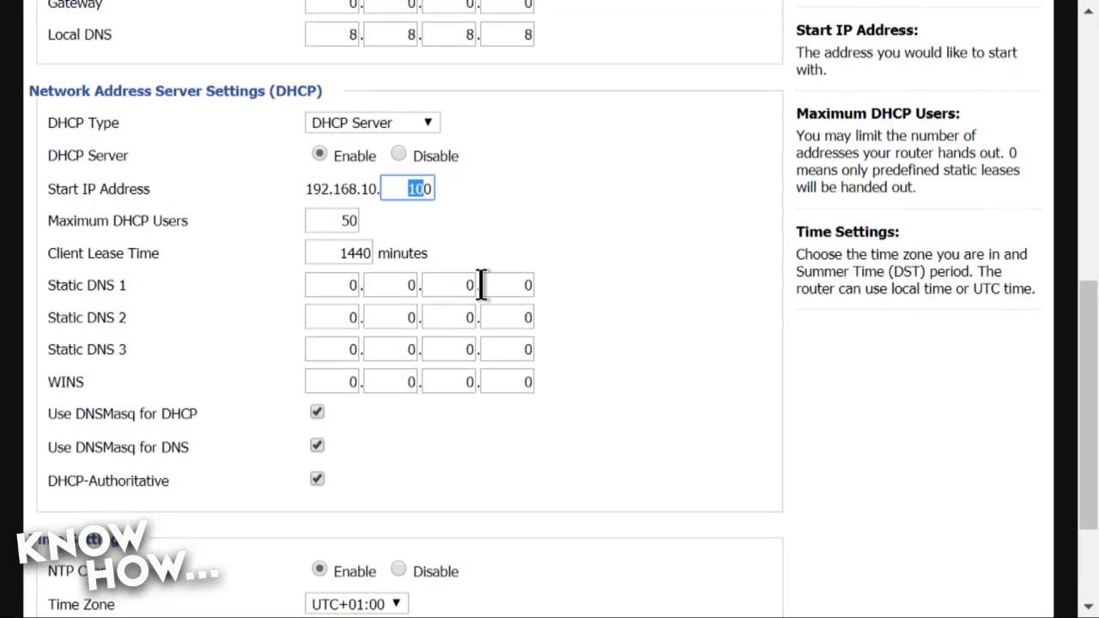
pyautogui.moveTo(347, 292)
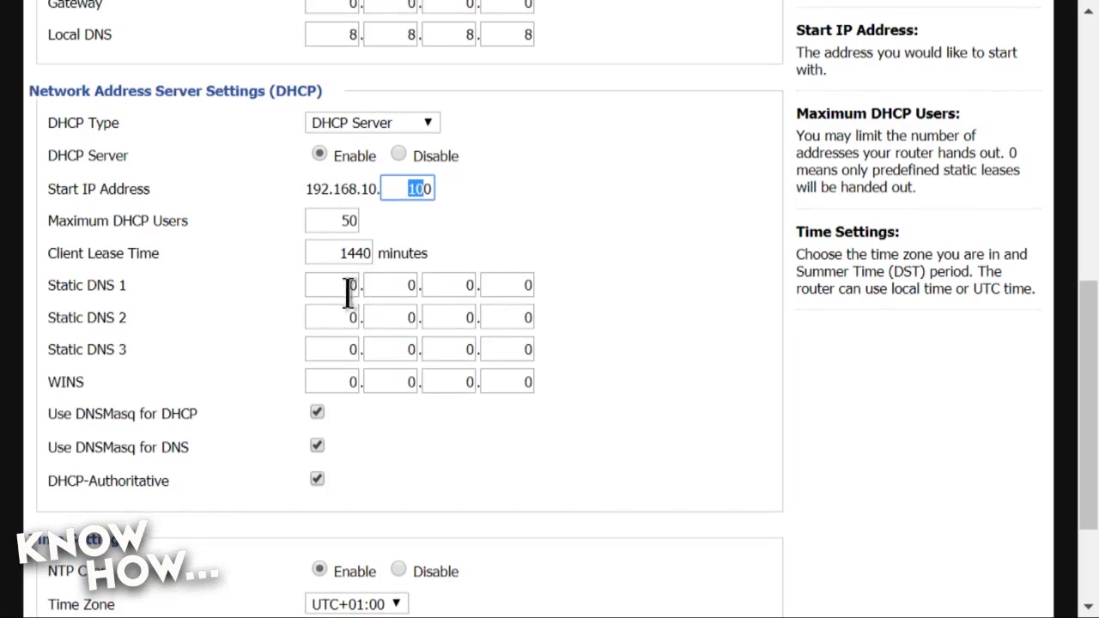
# Enter 192.168.10.253 as DHCP Static DNS 1, then launch cmd.
pyautogui.click(332, 285)
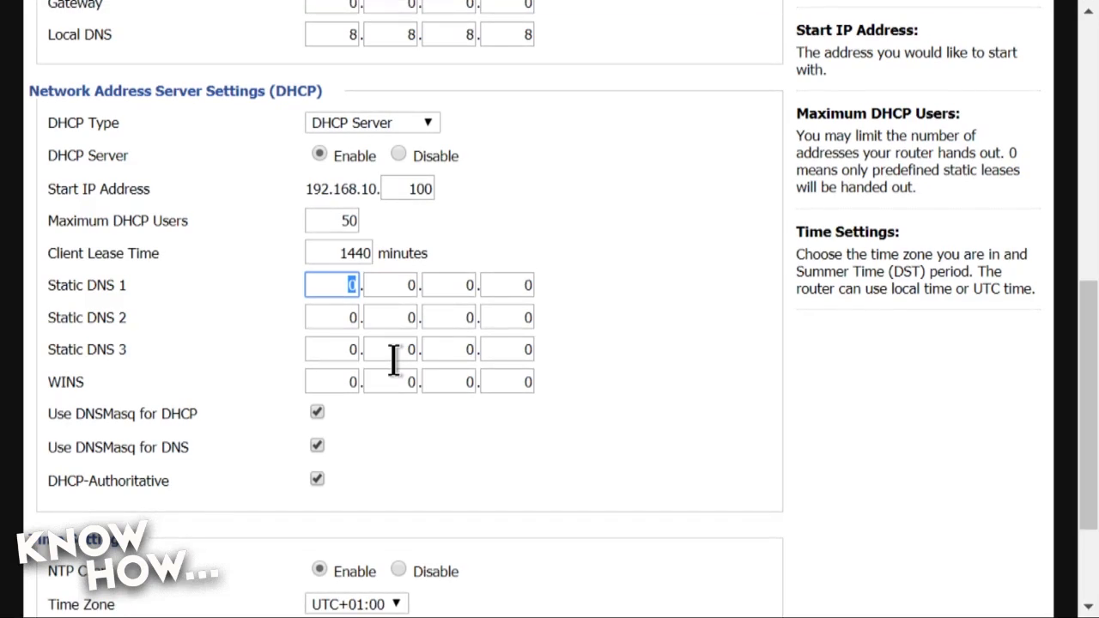
pyautogui.write('192')
pyautogui.click(392, 285)
pyautogui.write('168')
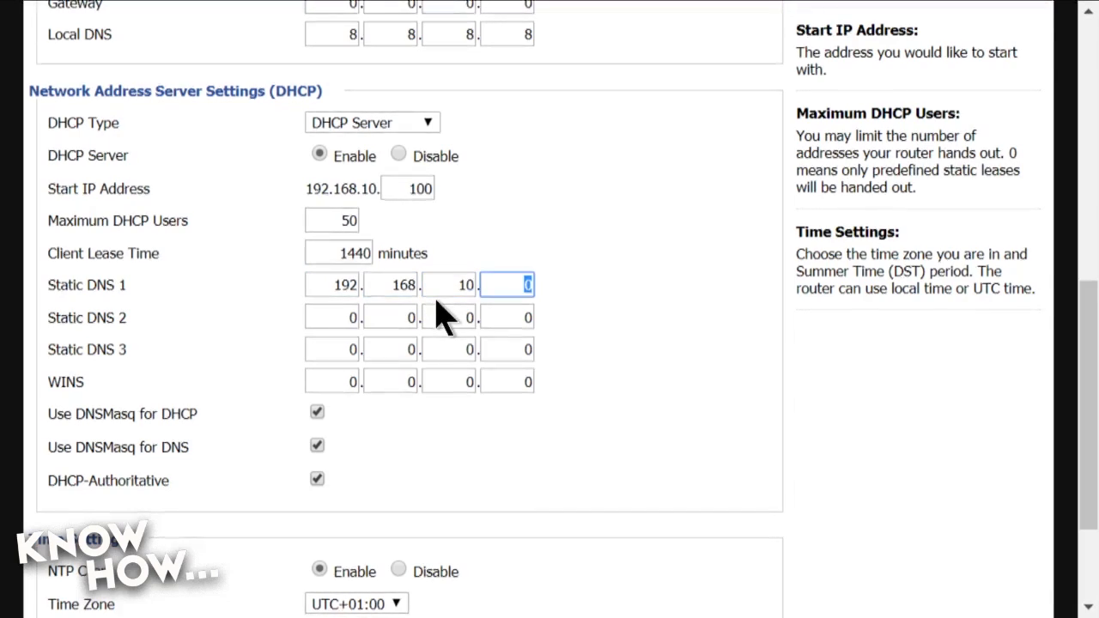
pyautogui.write('253')
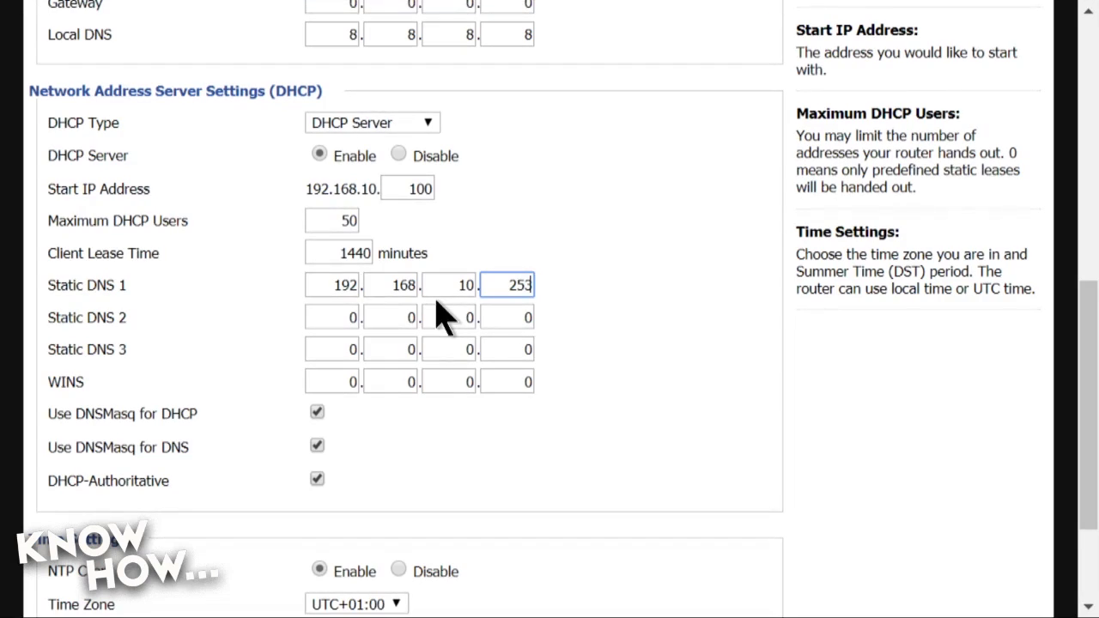
pyautogui.click(331, 317)
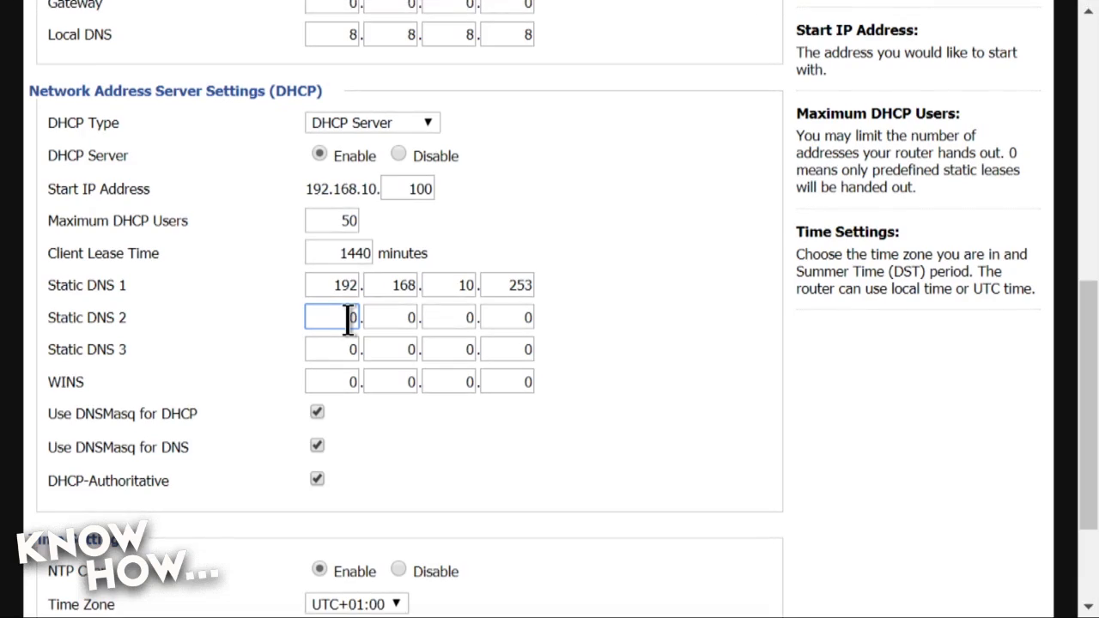
pyautogui.moveTo(55, 275)
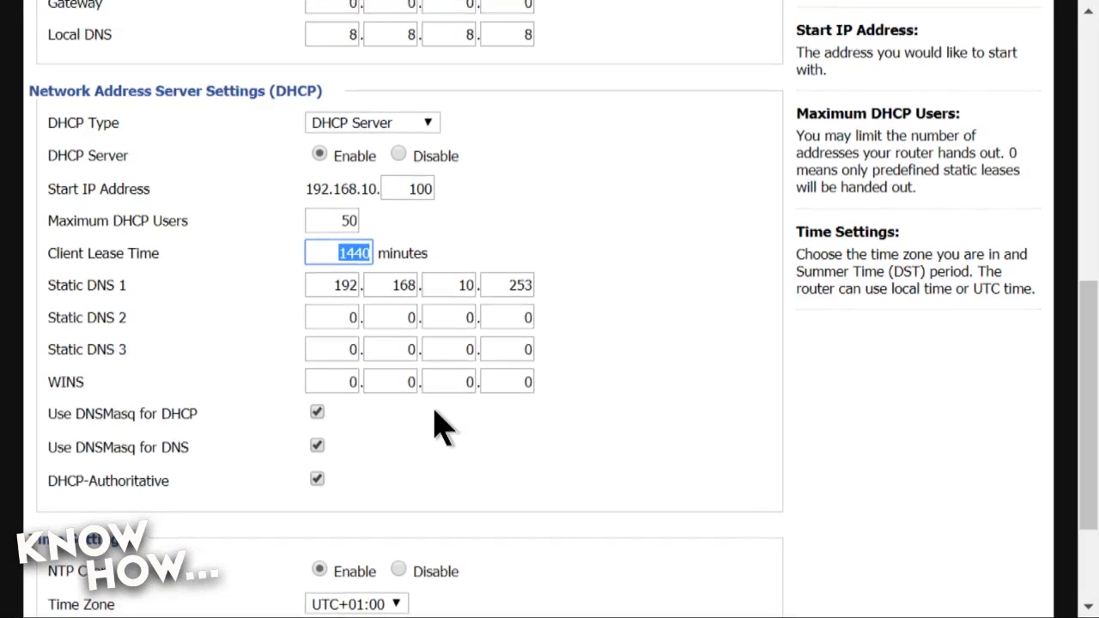
pyautogui.write('cmd')
pyautogui.write('ipconfig /rele')
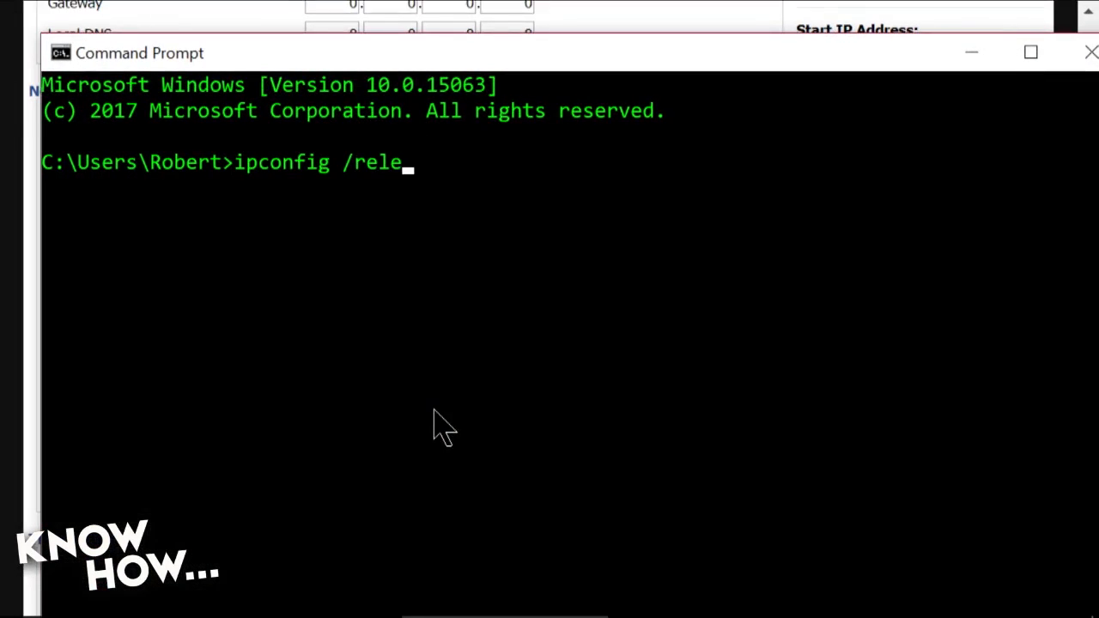
# Finish typing ipconfig /release and close the Command Prompt window.
pyautogui.write('ase')
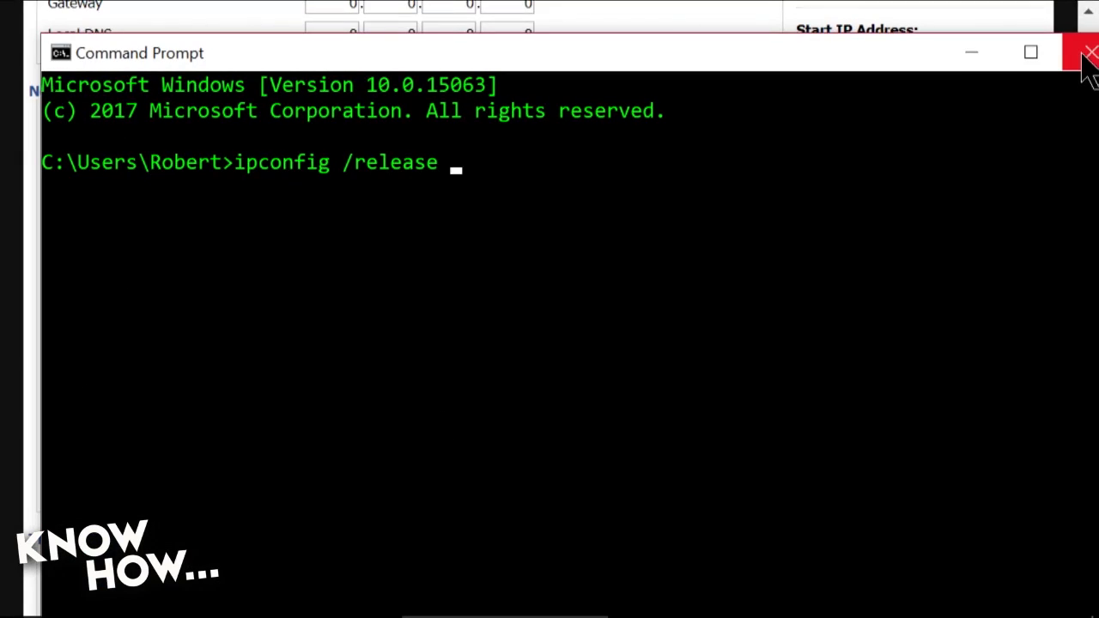
pyautogui.click(1079, 52)
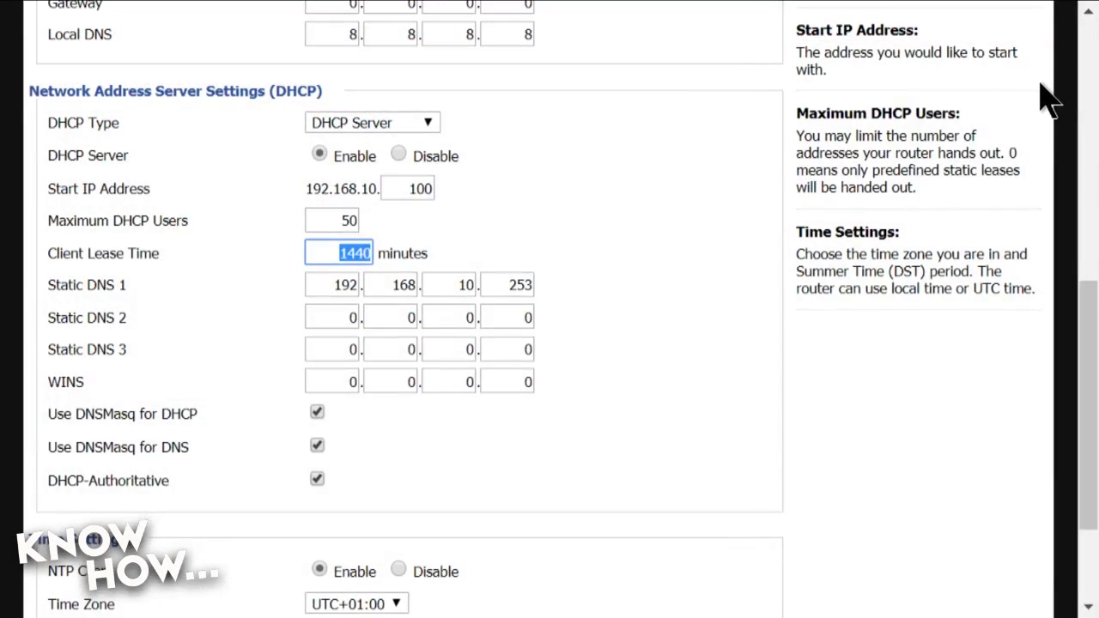
# Switch to the Pi-hole Admin tab showing the dashboard at 192.168.10.253.
pyautogui.click(653, 19)
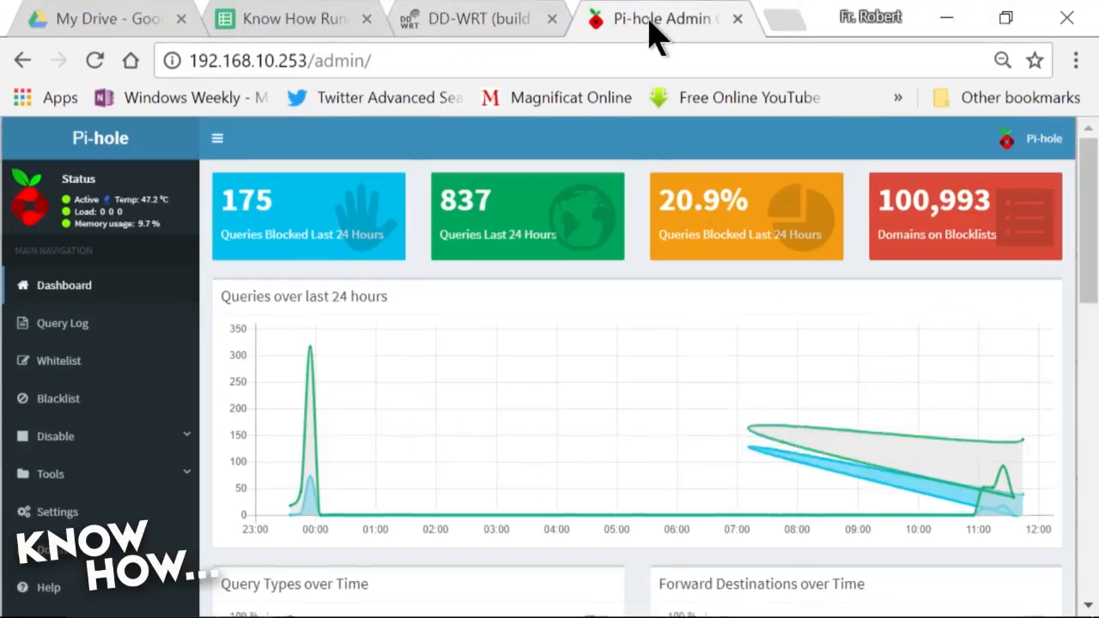
# View the dashboard full screen (F11) and scroll to Top Domains, Top Blocked and Top Clients.
pyautogui.press('F11')
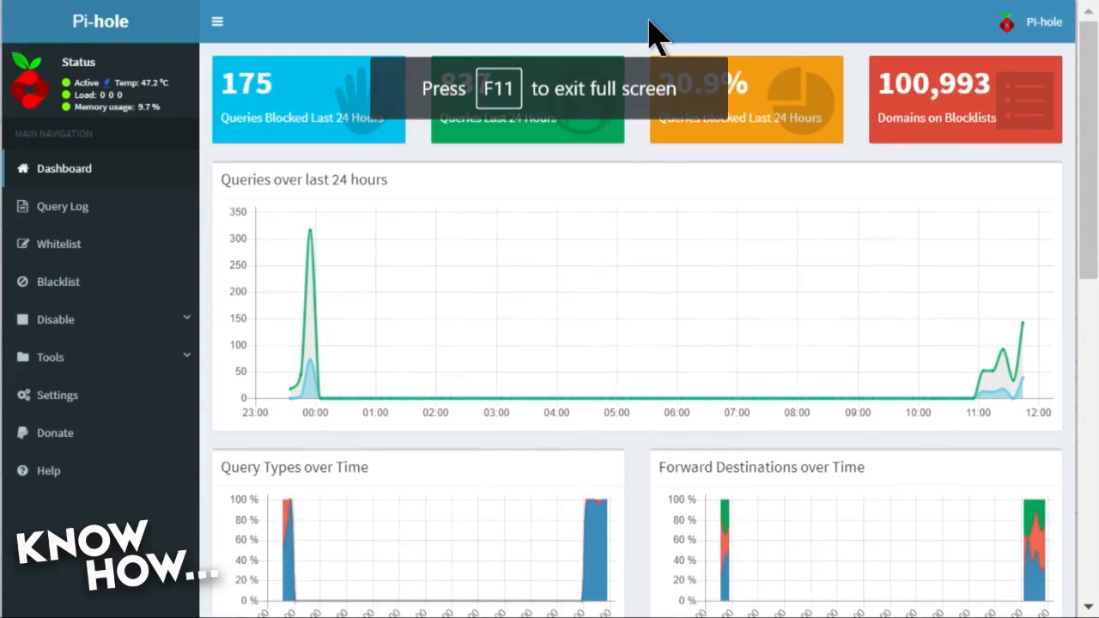
pyautogui.moveTo(443, 175)
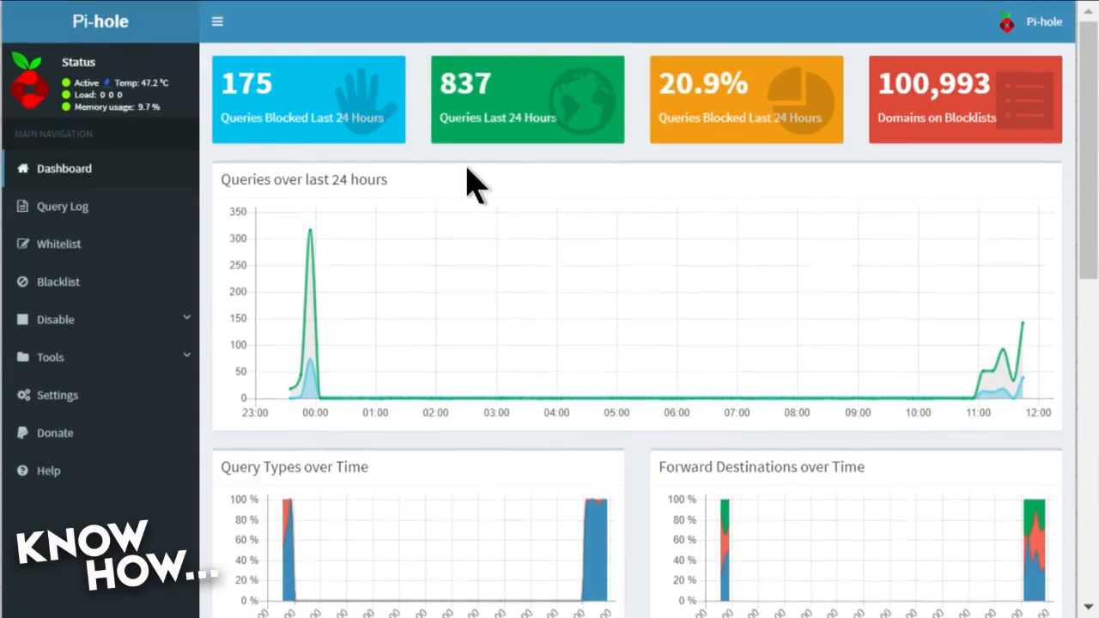
pyautogui.scroll(-3)
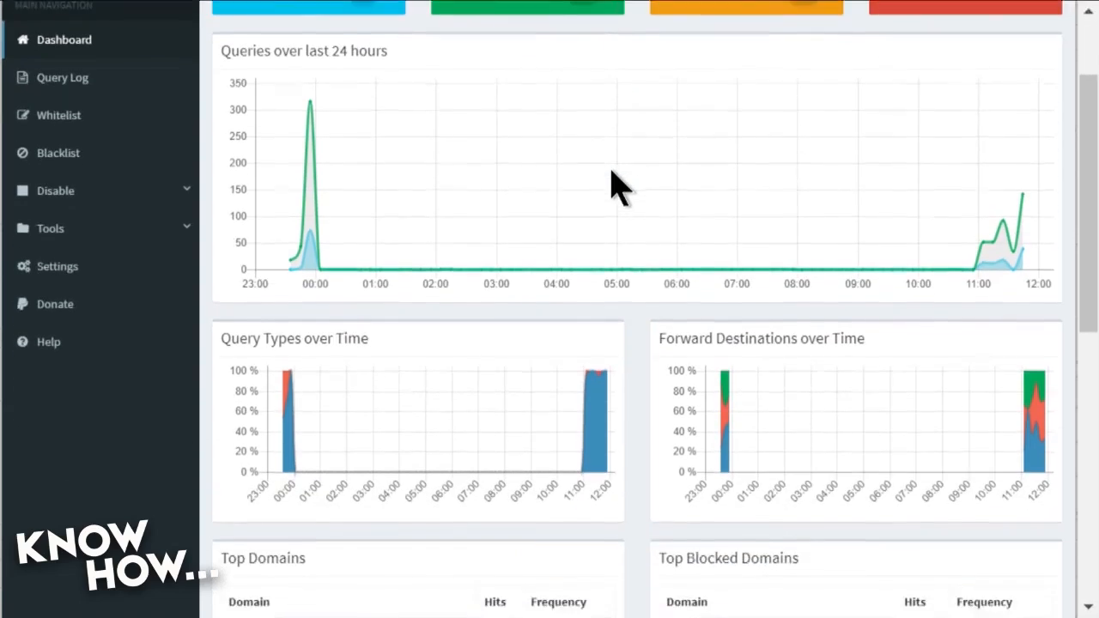
pyautogui.scroll(-3)
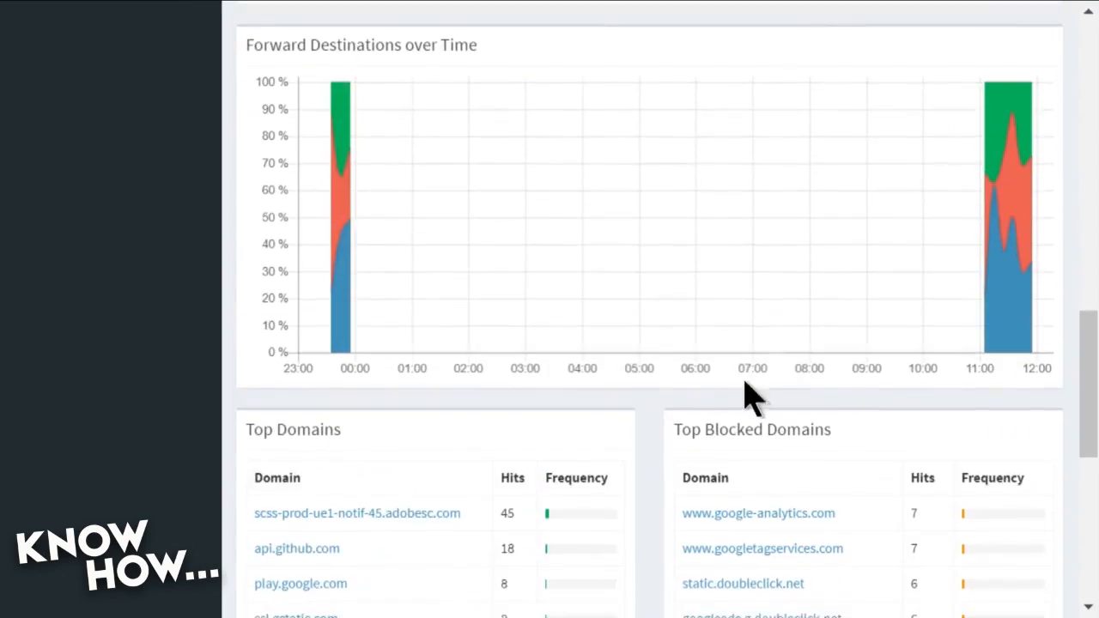
pyautogui.scroll(-3)
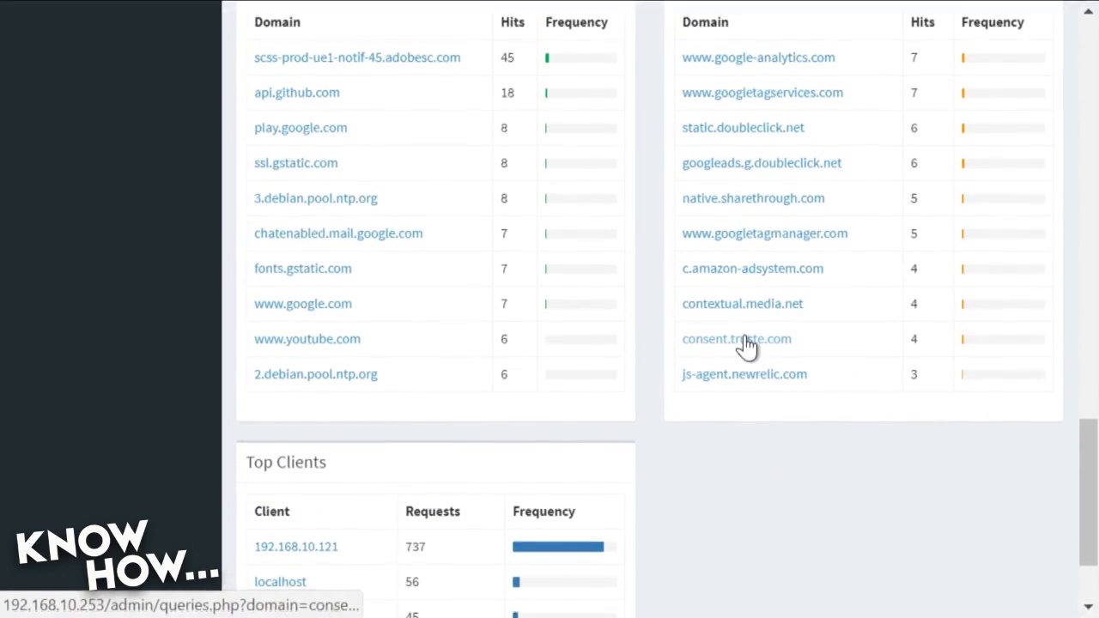